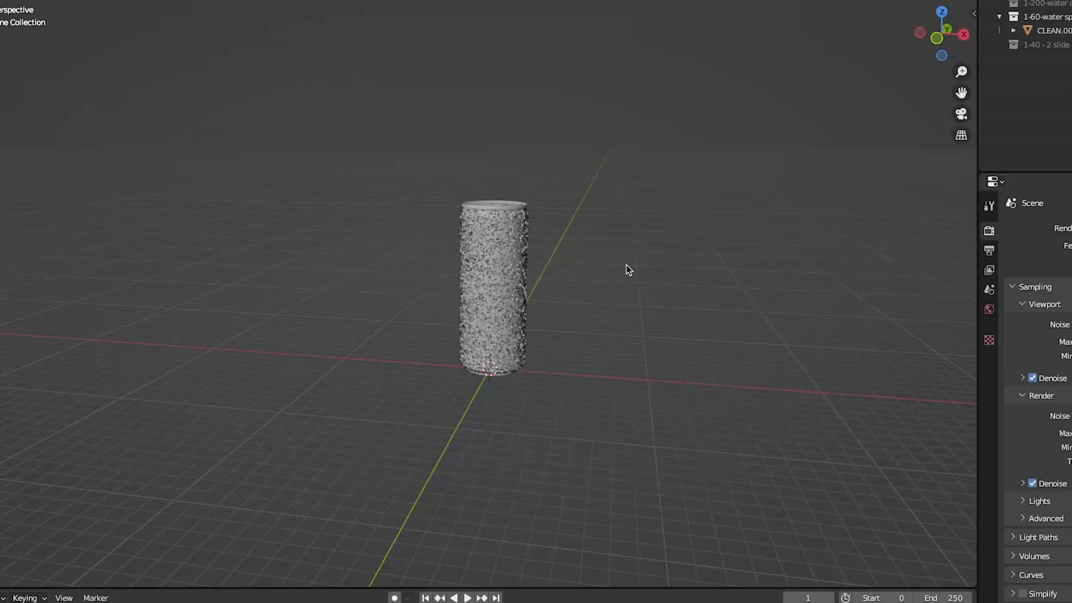
Step: Add a cube mesh and turn it into a Quick Liquid domain around the soda can
{"action": "key", "text": "shift+a"}
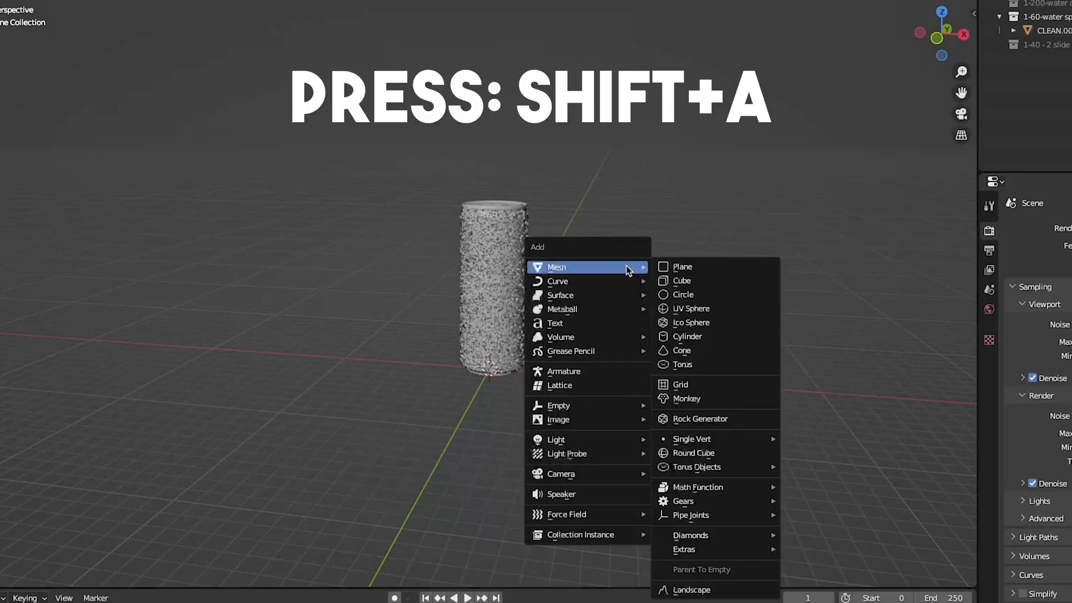
{"action": "left_click", "coordinate": [681, 280]}
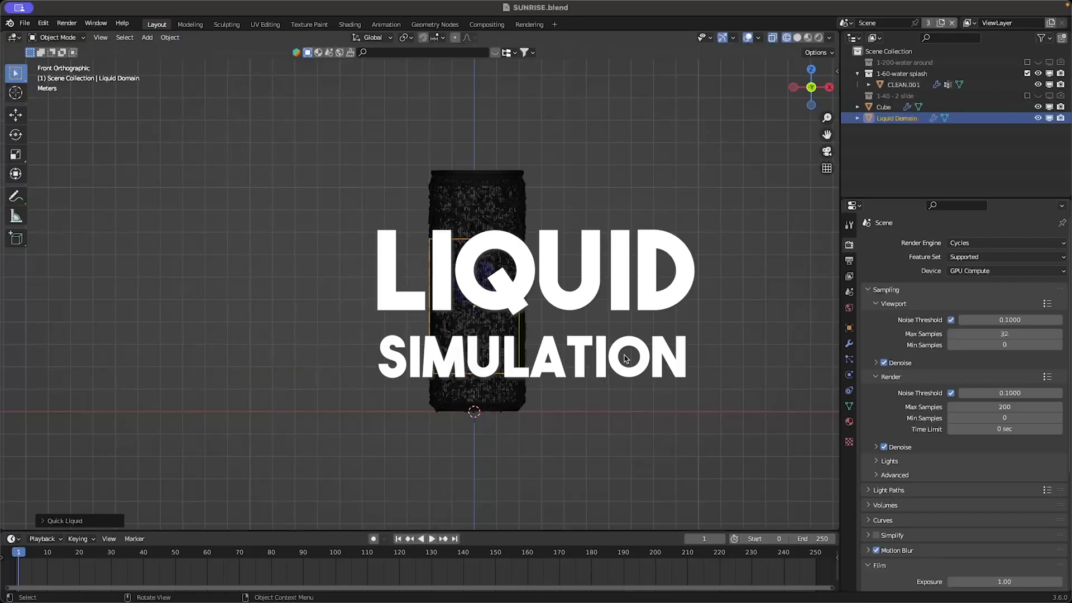
Step: Scale up and raise the liquid domain box so it encloses the can, stretching it along X
{"action": "key", "text": "s"}
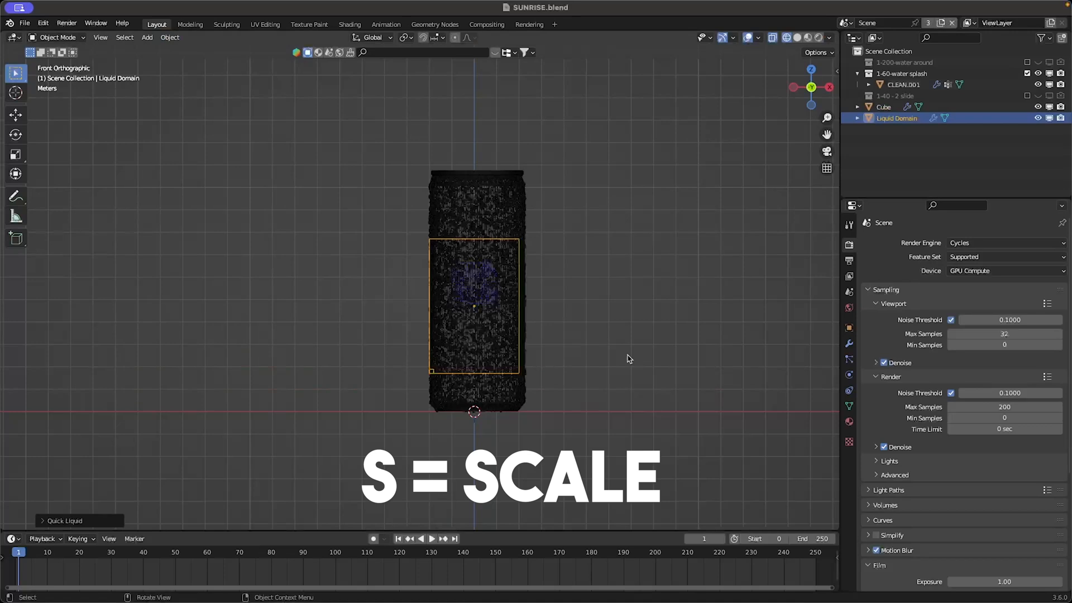
{"action": "key", "text": "s"}
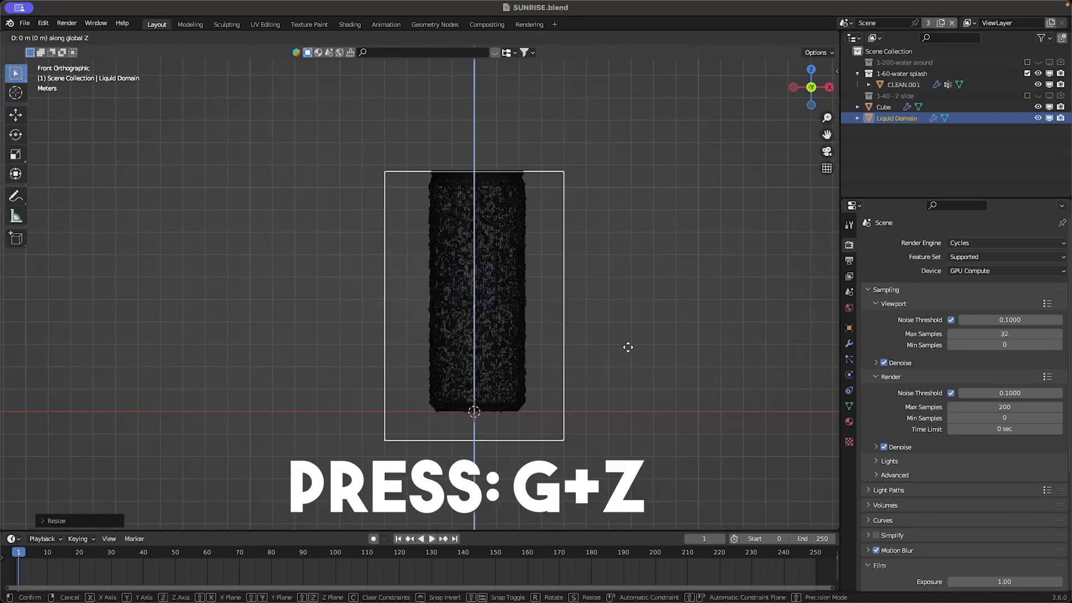
{"action": "key", "text": "s"}
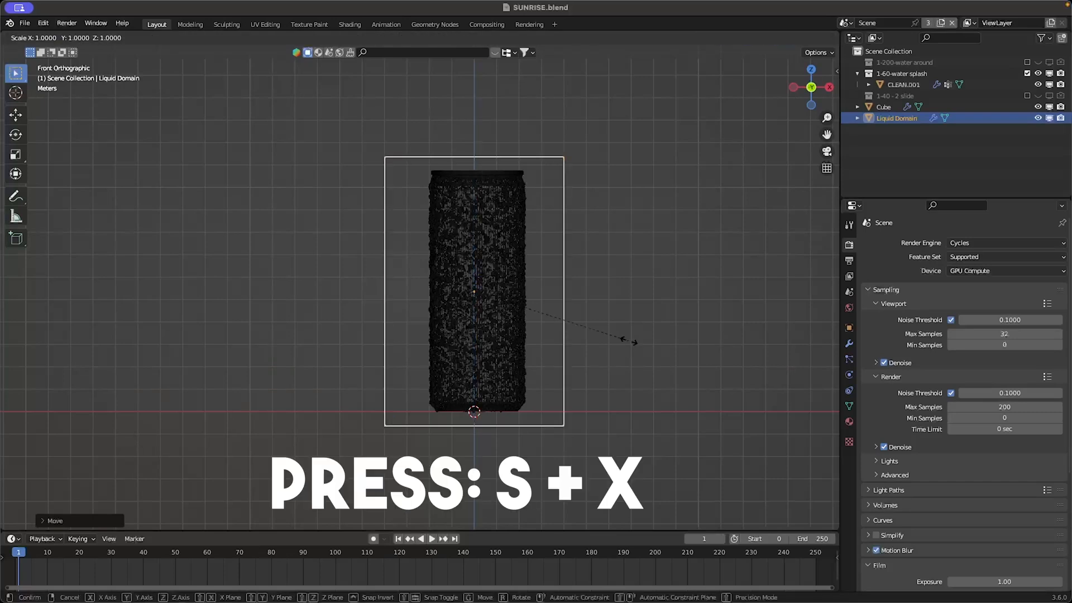
{"action": "key", "text": "x"}
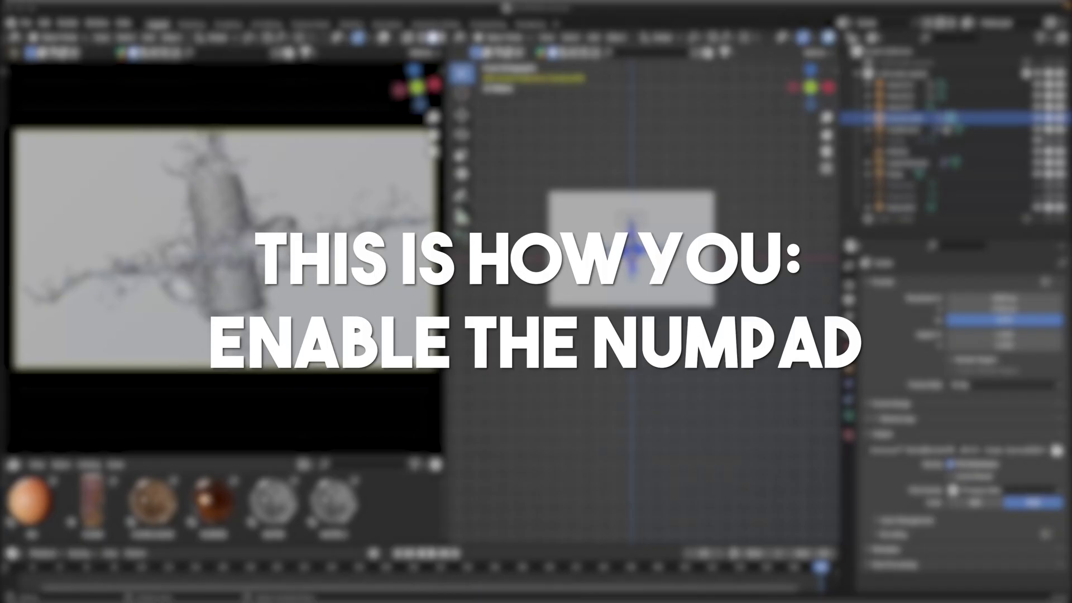
Step: Enable Emulate Numpad in Preferences > Input
{"action": "left_click", "coordinate": [74, 22]}
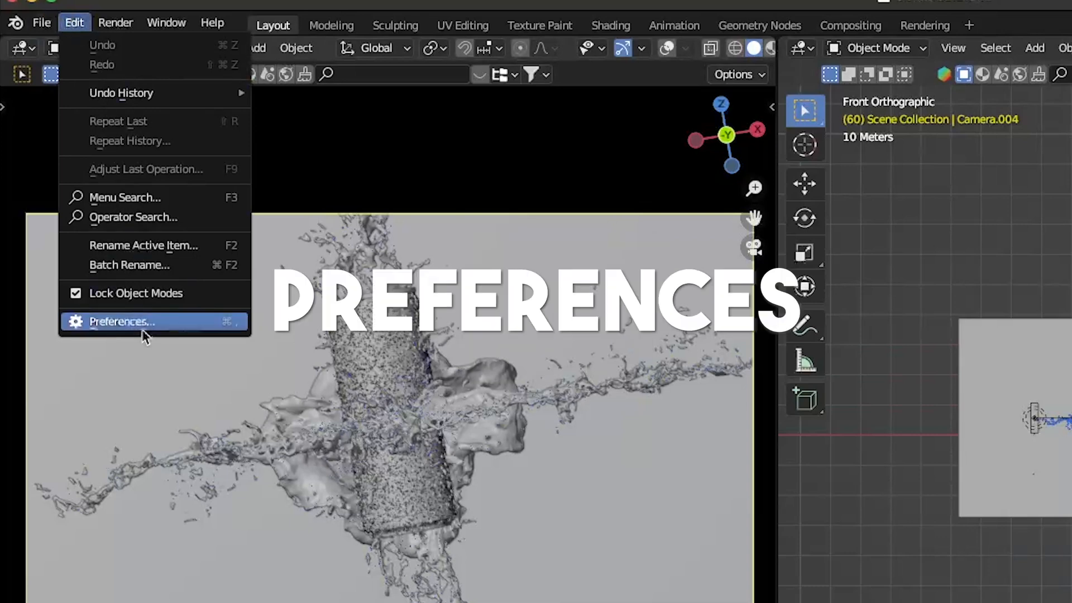
{"action": "left_click", "coordinate": [121, 321]}
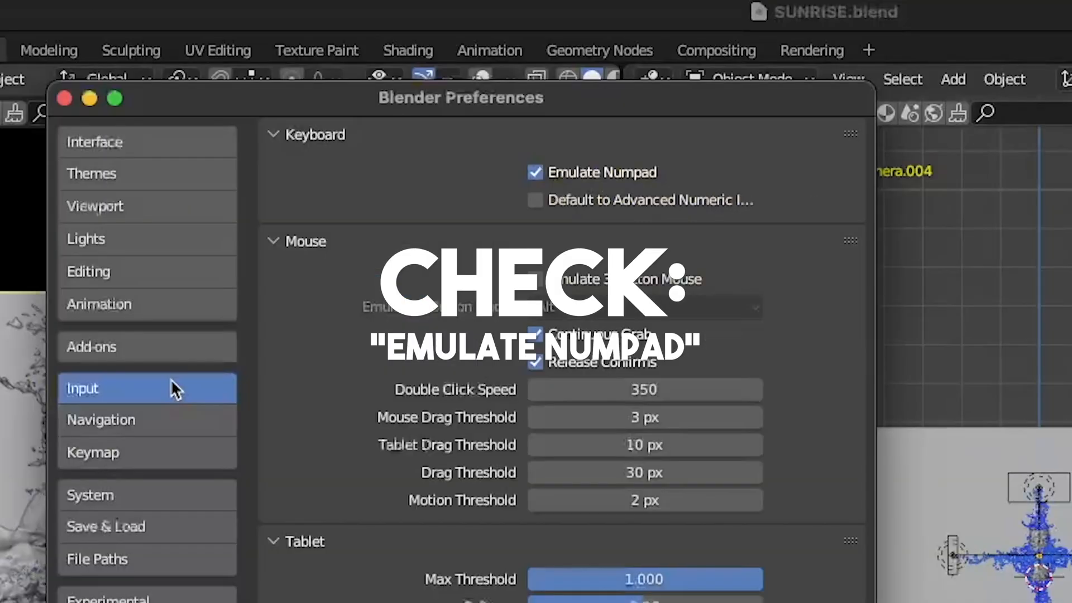
{"action": "left_click", "coordinate": [64, 98]}
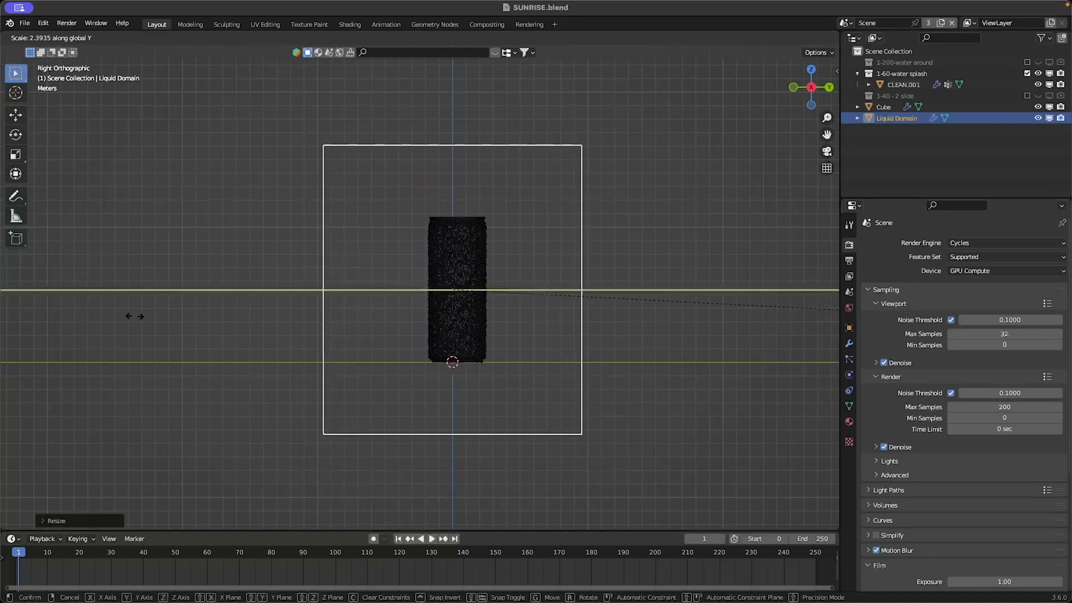
Step: Widen the domain, rename the small cube to FLOW, and point the domain cache to the water splash folder
{"action": "left_click", "coordinate": [883, 107]}
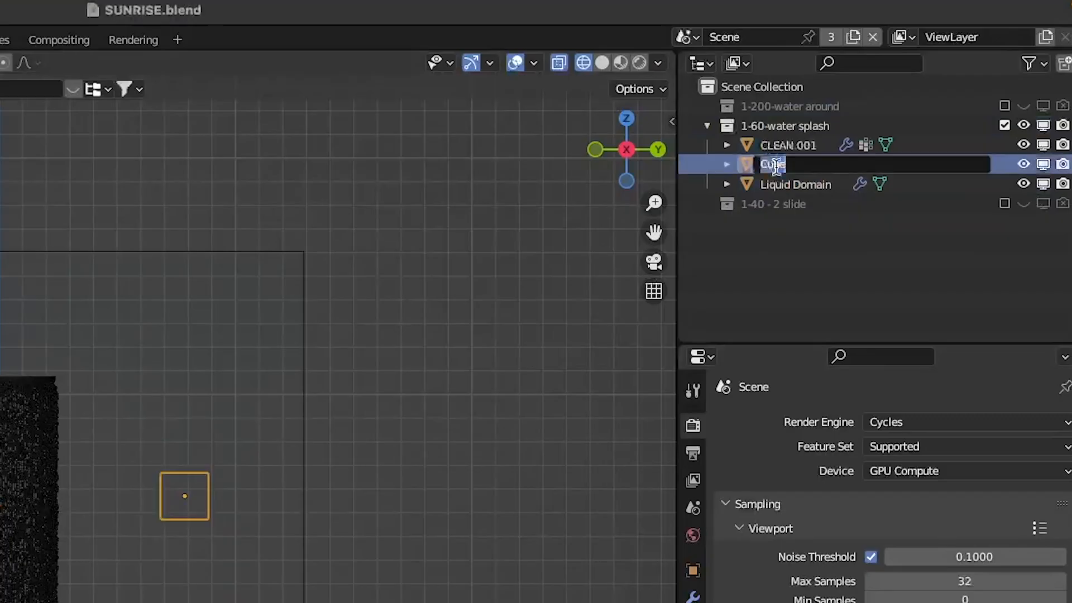
{"action": "type", "text": "FLOW"}
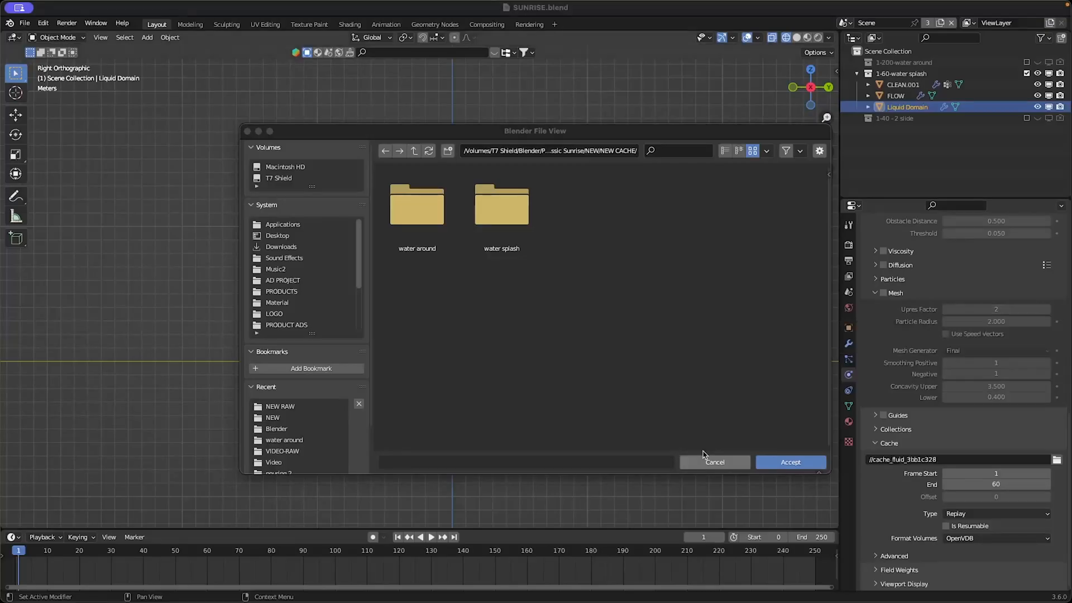
{"action": "left_click", "coordinate": [501, 205]}
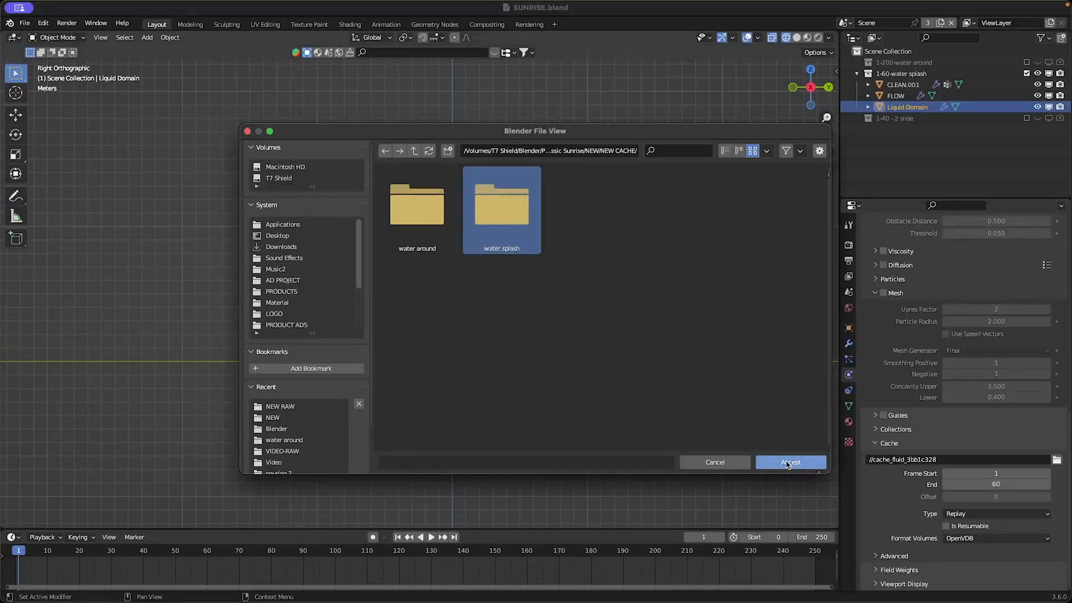
{"action": "left_click", "coordinate": [791, 462]}
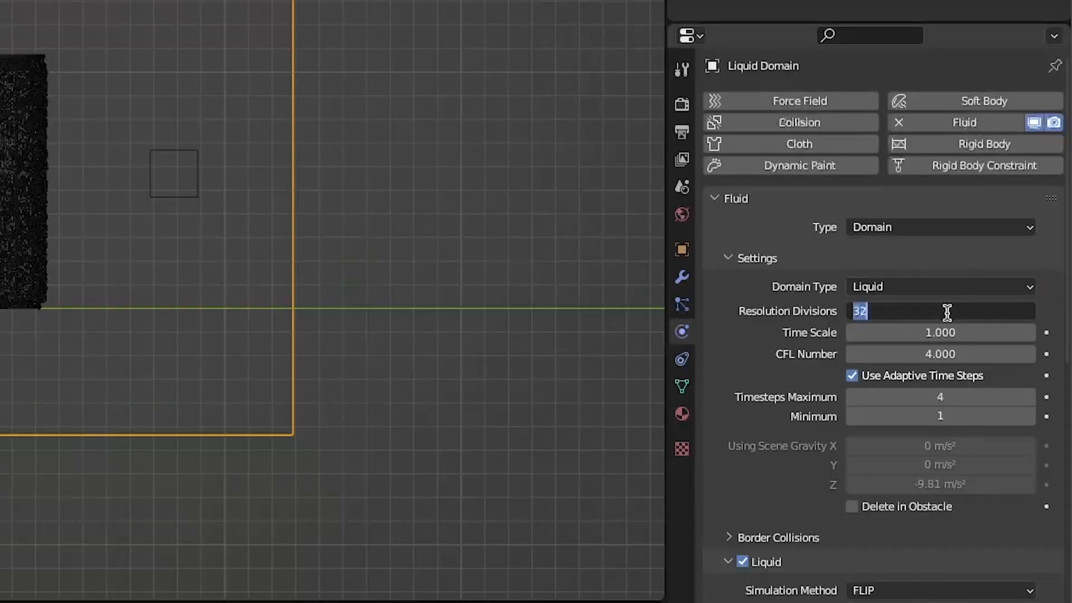
Step: Set the domain cache start frame 1 and resolution divisions to 128
{"action": "type", "text": "1"}
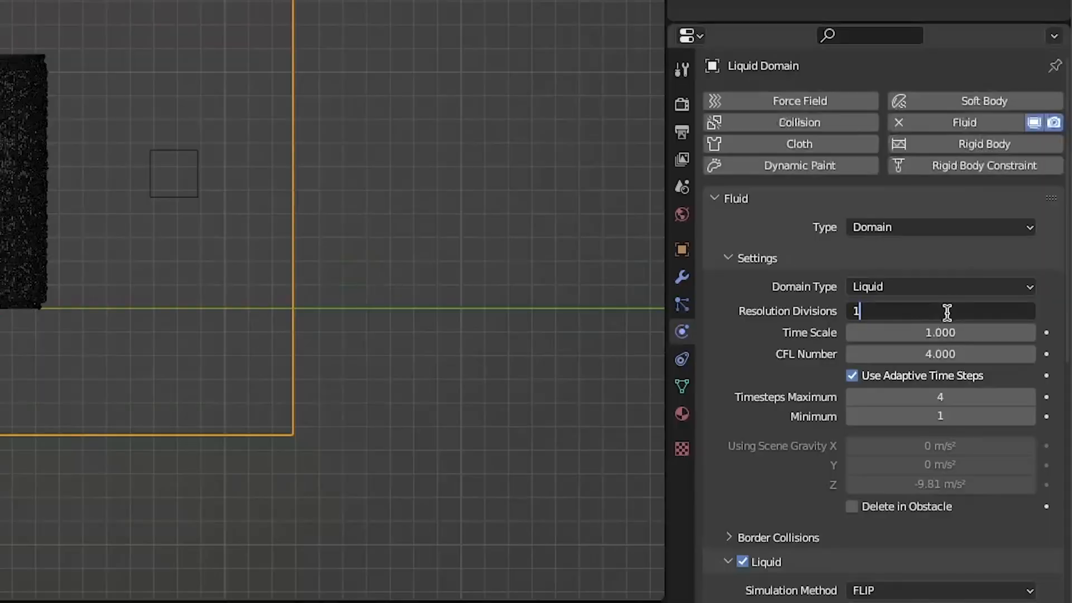
{"action": "type", "text": "128"}
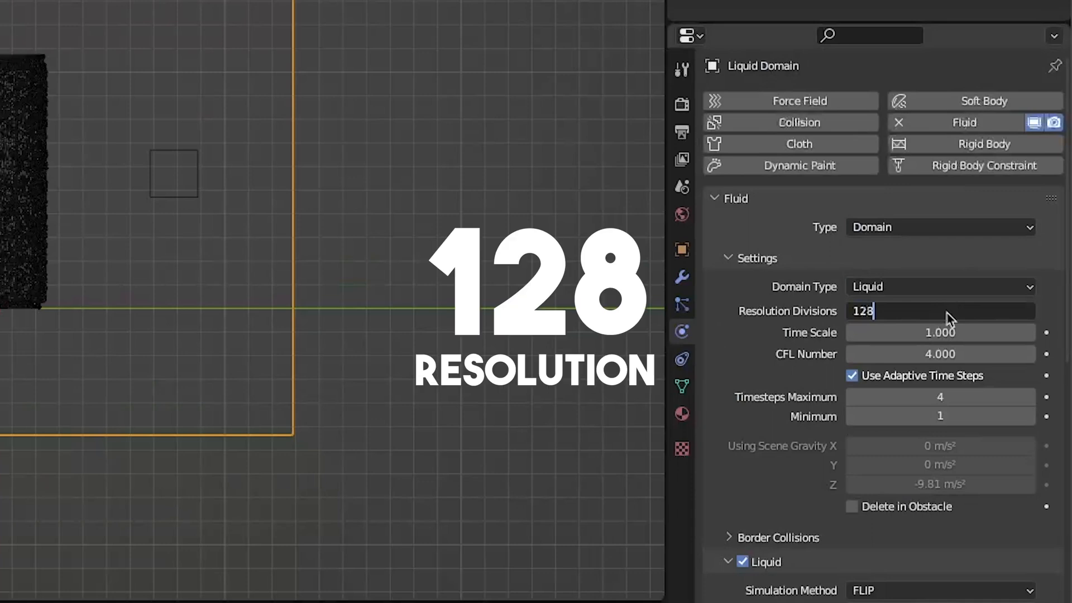
{"action": "key", "text": "Return"}
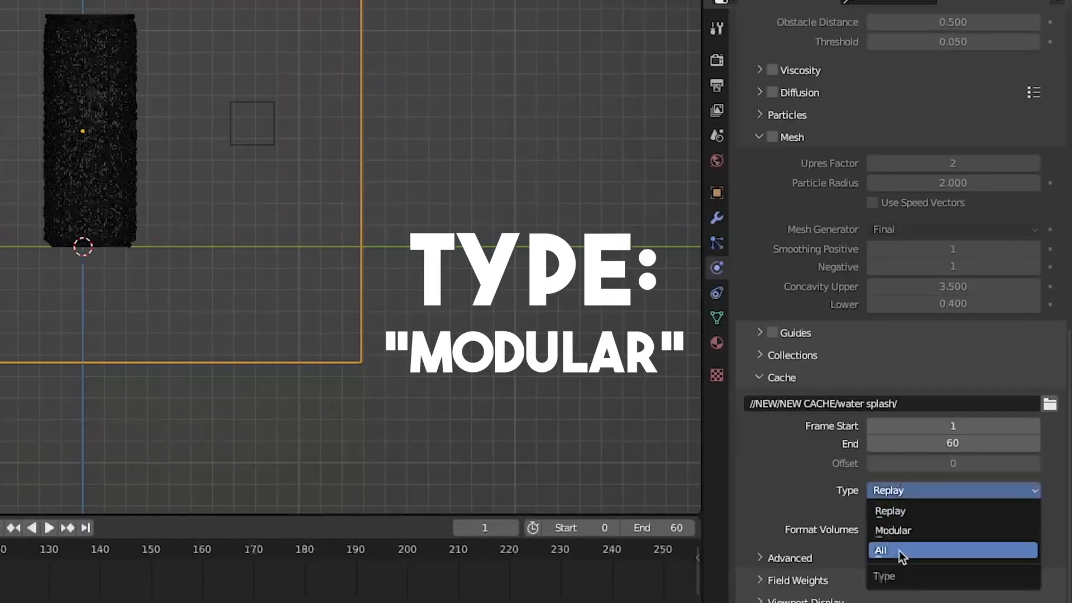
Step: Make the cache Modular and resumable, and expand the Field Weights panel
{"action": "left_click", "coordinate": [892, 530]}
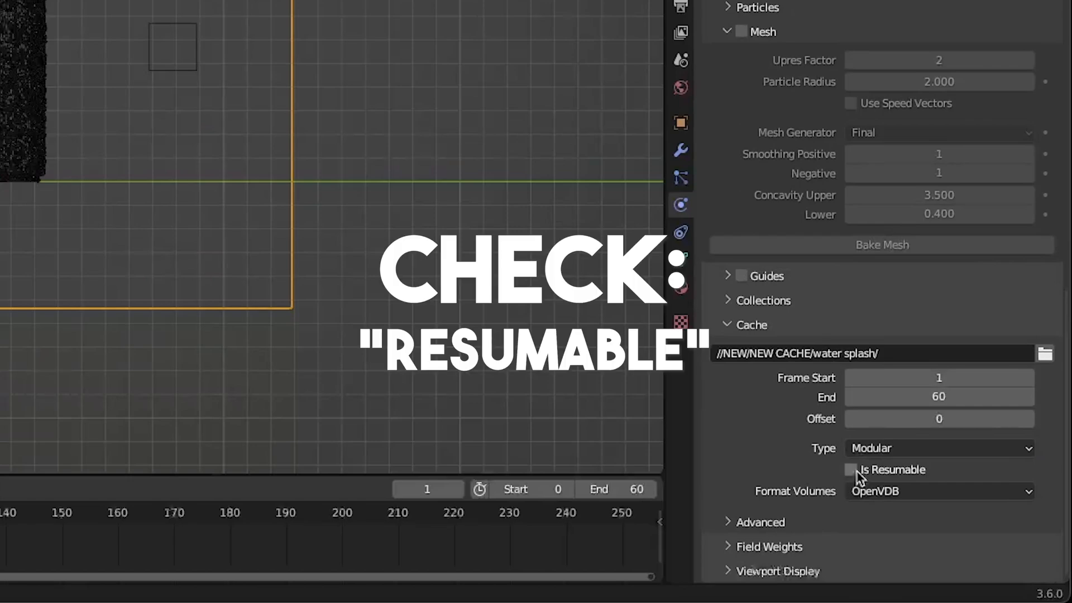
{"action": "left_click", "coordinate": [850, 470]}
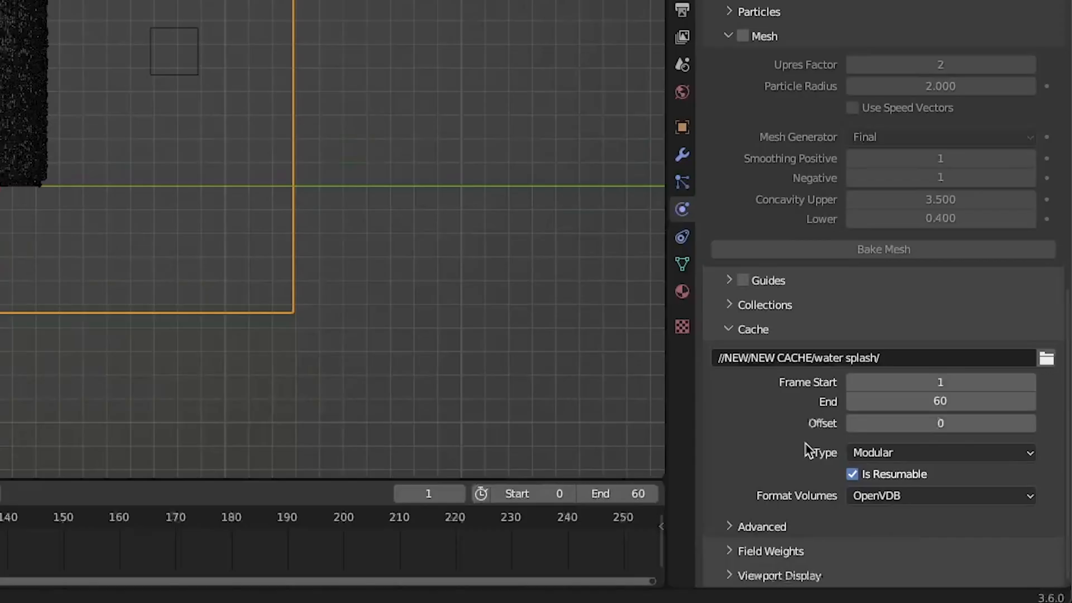
{"action": "left_click", "coordinate": [770, 551]}
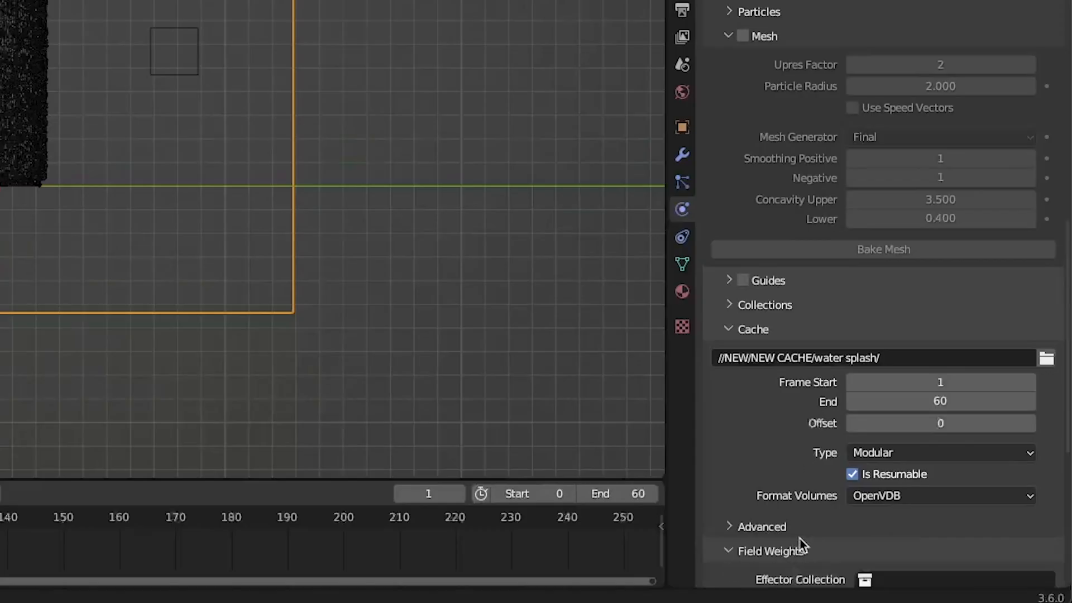
{"action": "scroll", "scroll_direction": "down", "scroll_amount": 3}
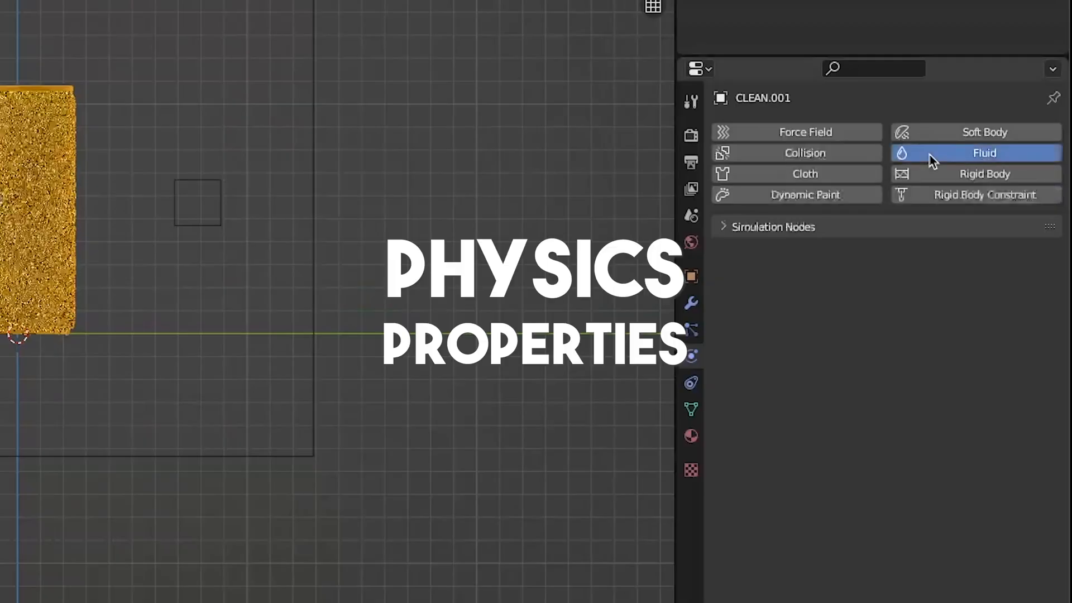
Step: Give the can fluid physics and make FLOW a liquid source with initial velocity -10 m/s along Y
{"action": "left_click", "coordinate": [942, 280]}
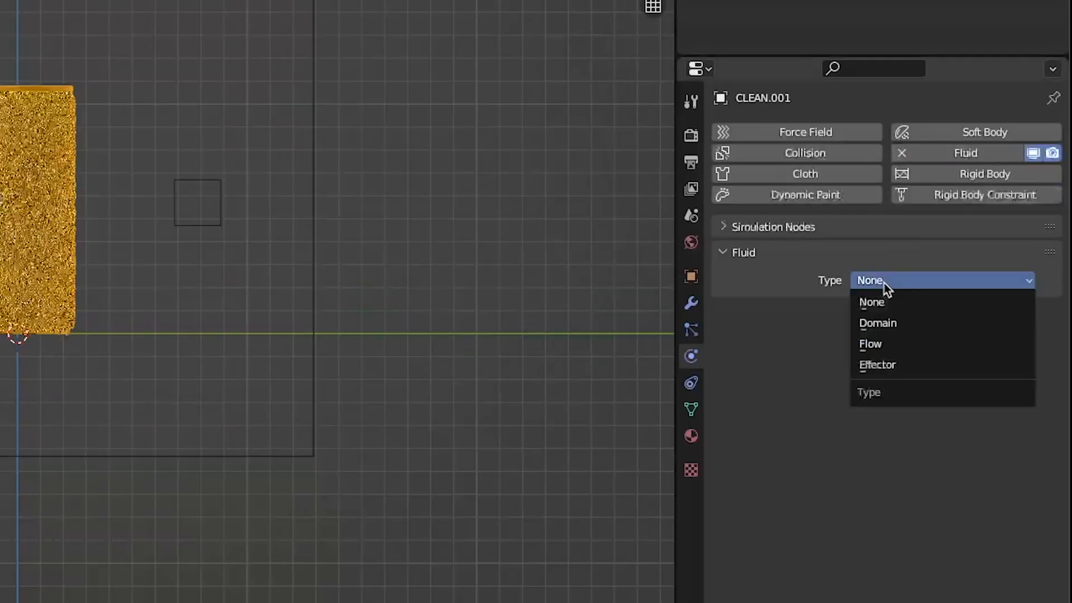
{"action": "left_click", "coordinate": [870, 344]}
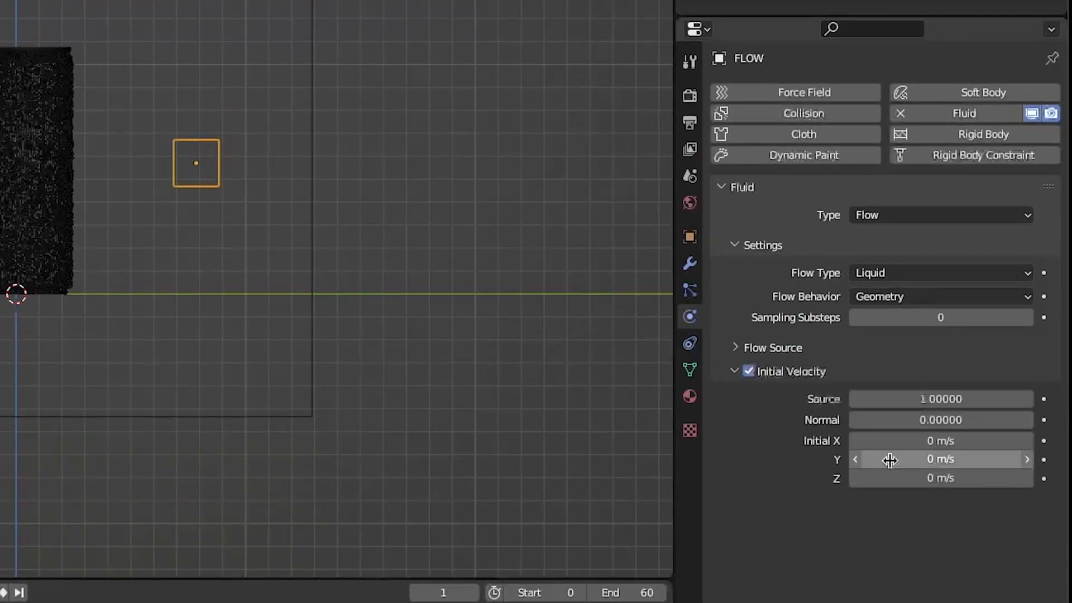
{"action": "type", "text": "-10"}
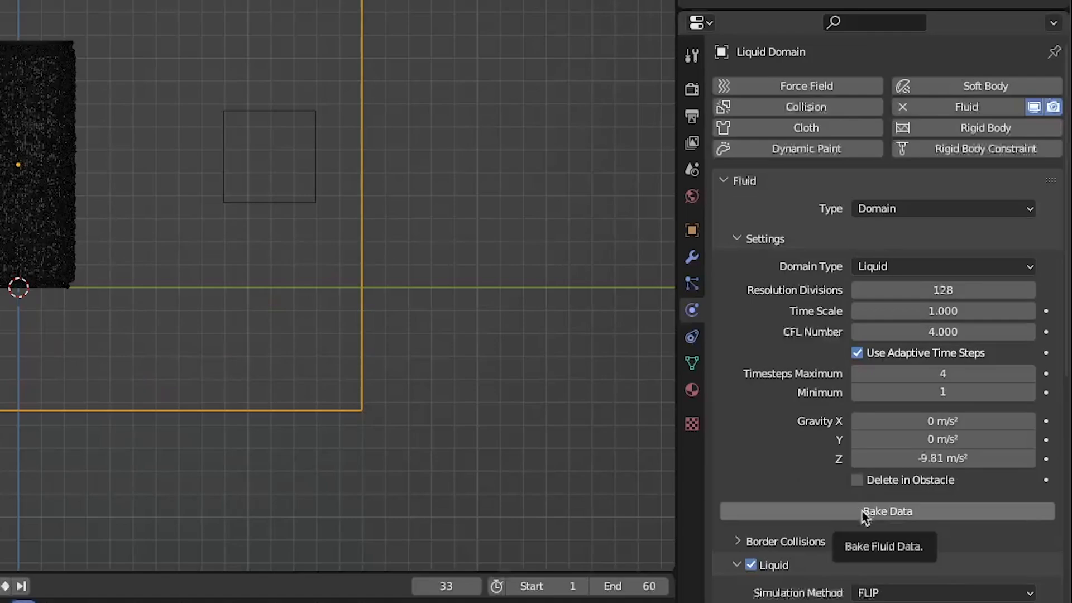
Step: Bake the liquid simulation for frames 1–60 and enable mesh generation on the domain
{"action": "left_click", "coordinate": [887, 511]}
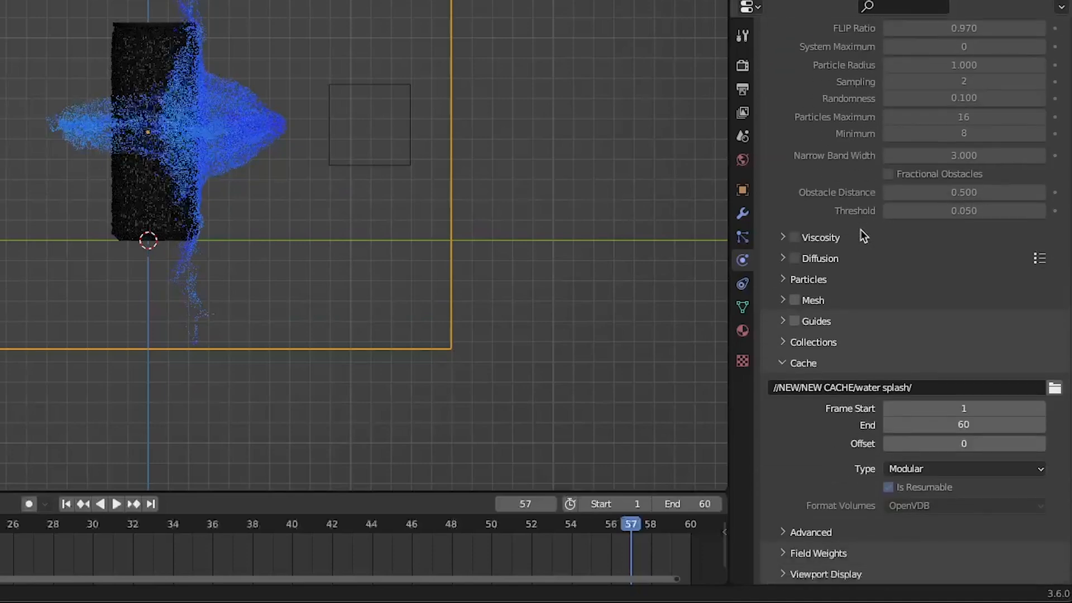
{"action": "left_click", "coordinate": [794, 300]}
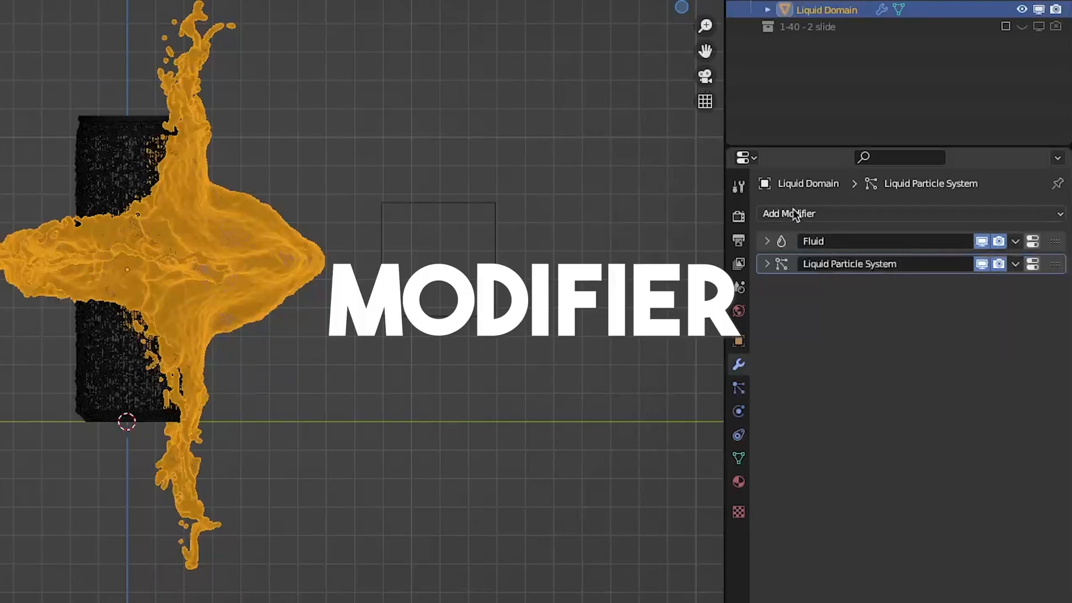
Step: Add a Smooth modifier (factor 2, repeat 4) to the liquid and shade it smooth
{"action": "left_click", "coordinate": [789, 213]}
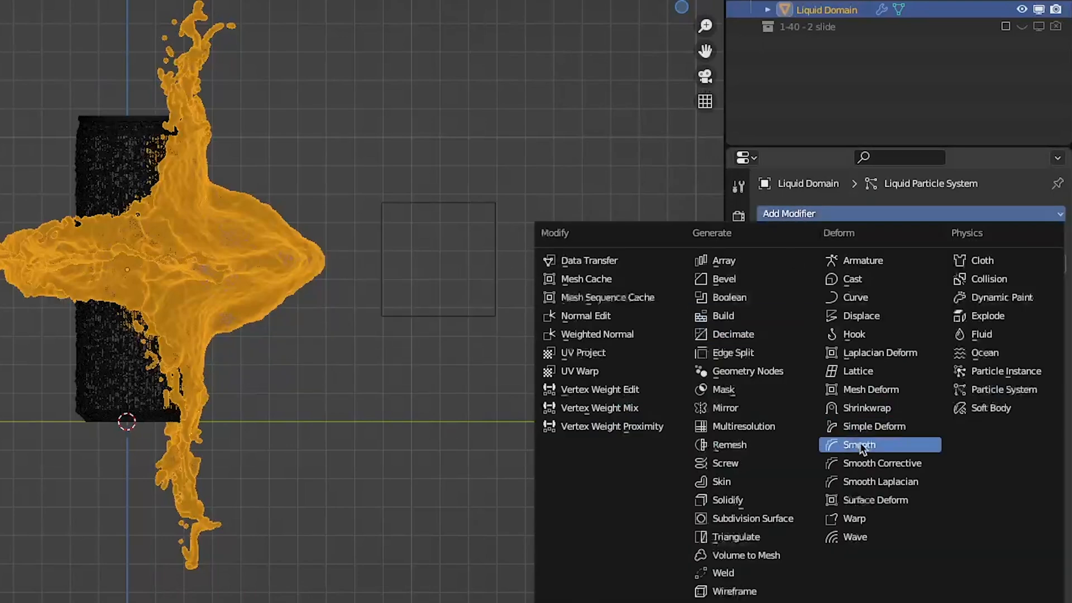
{"action": "left_click", "coordinate": [856, 444]}
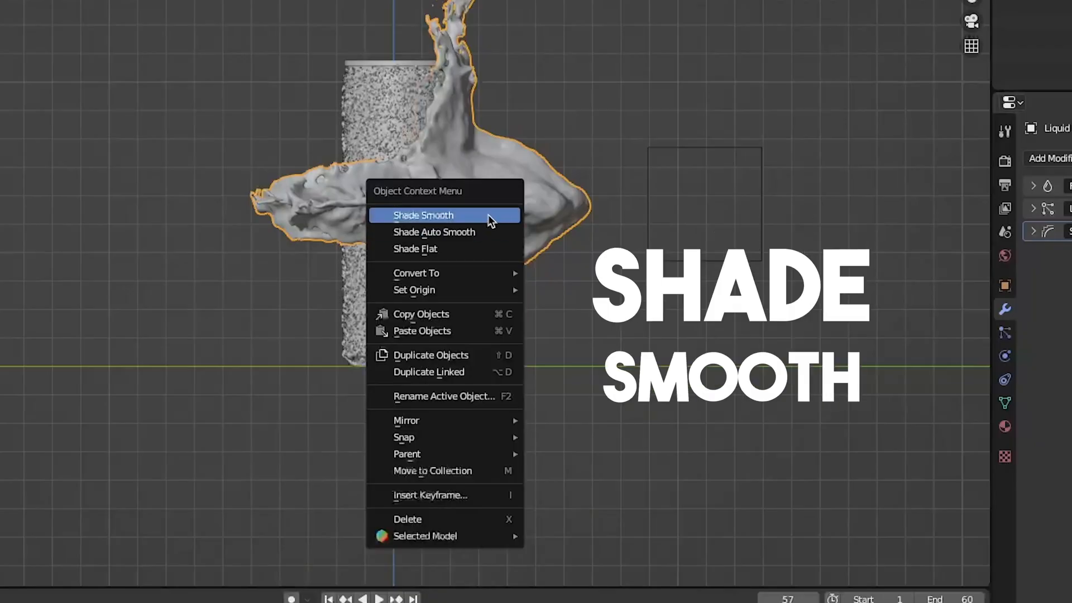
{"action": "left_click", "coordinate": [422, 214]}
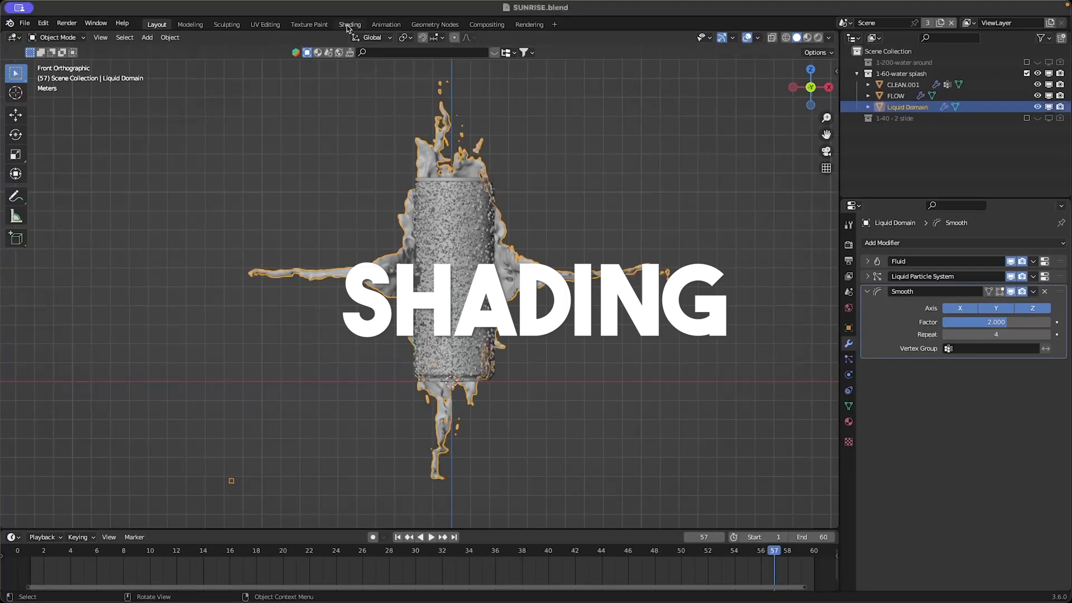
Step: In the Shading workspace, give the liquid's Principled BSDF a fully white base colour for a glassy look
{"action": "left_click", "coordinate": [349, 24]}
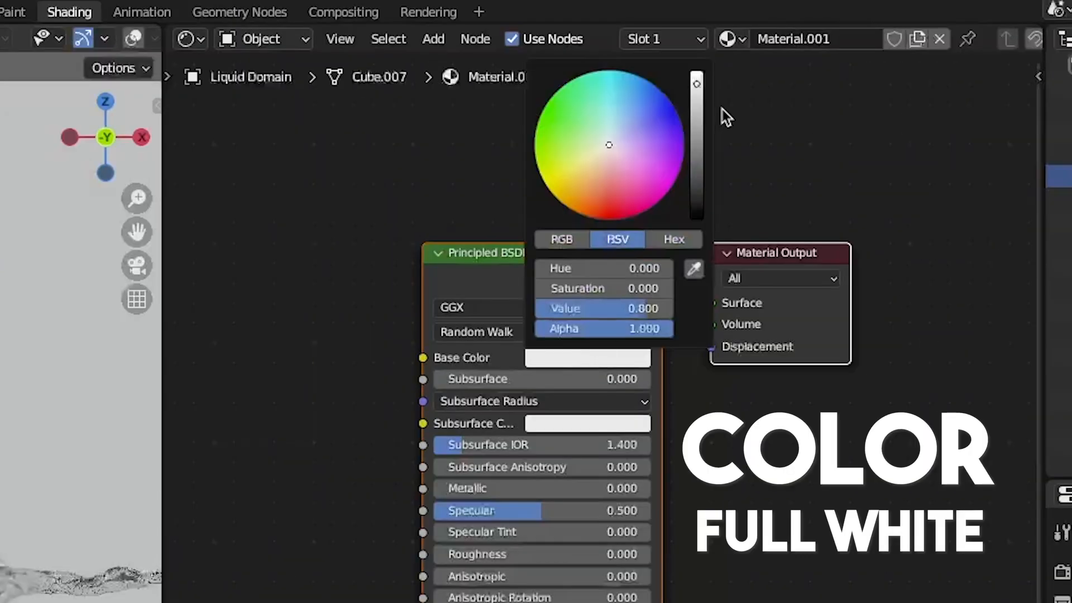
{"action": "key", "text": "shift+a"}
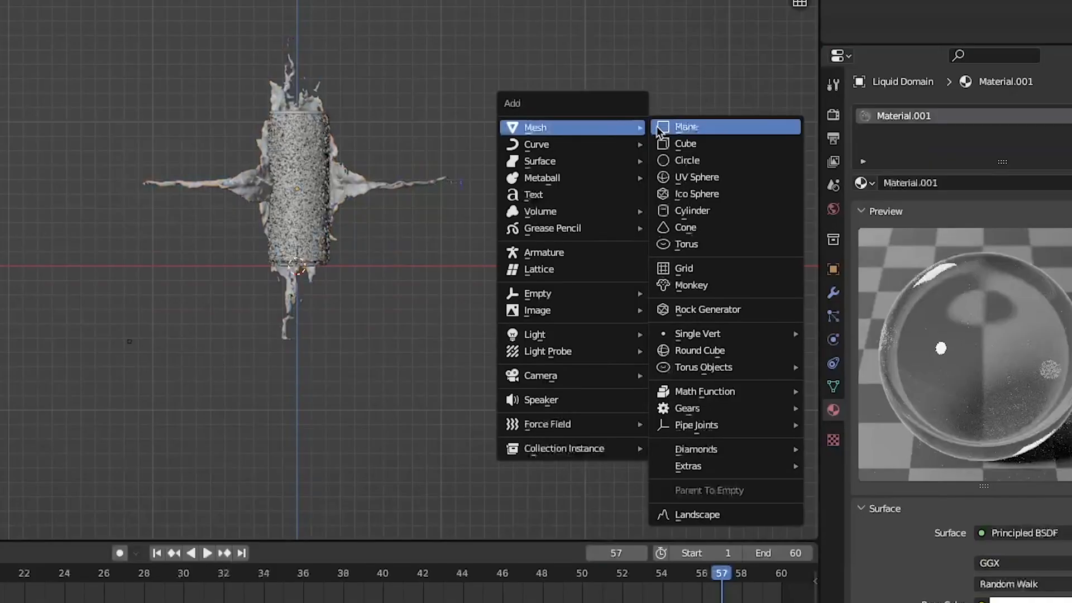
Step: Add a plane mesh as the background
{"action": "left_click", "coordinate": [686, 127]}
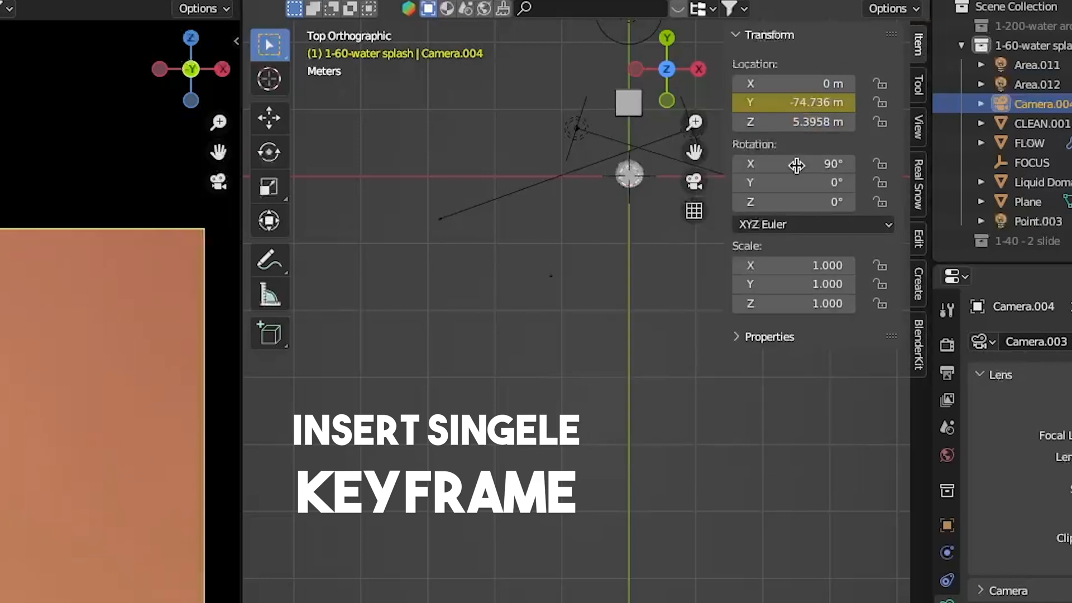
Step: Keyframe Camera.004's transform at frame 1 and its moved position at frame 60, then select the plane from front view
{"action": "right_click", "coordinate": [792, 102]}
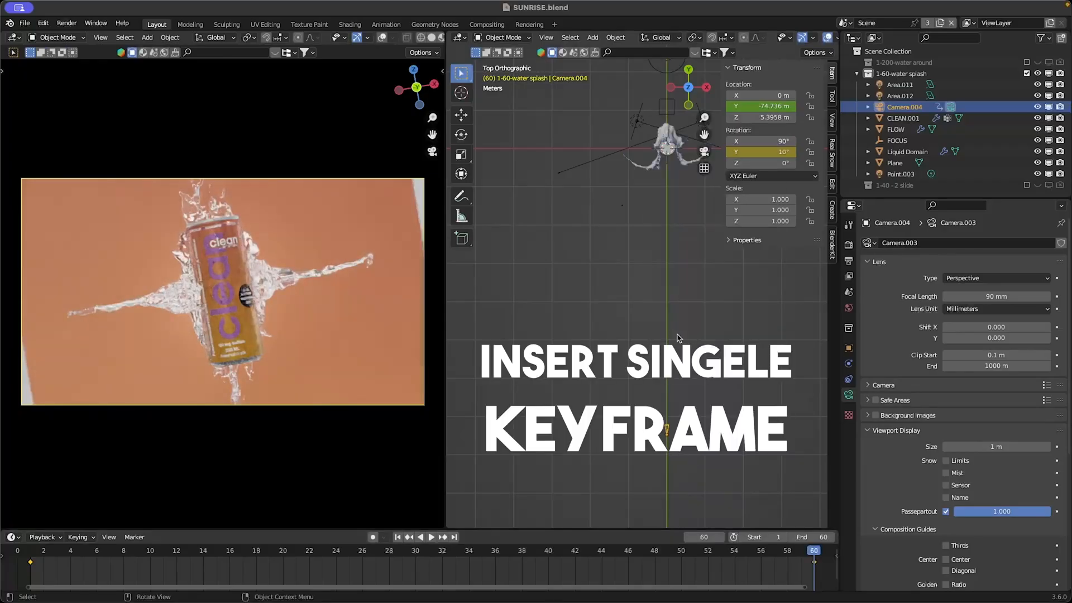
{"action": "key", "text": "g"}
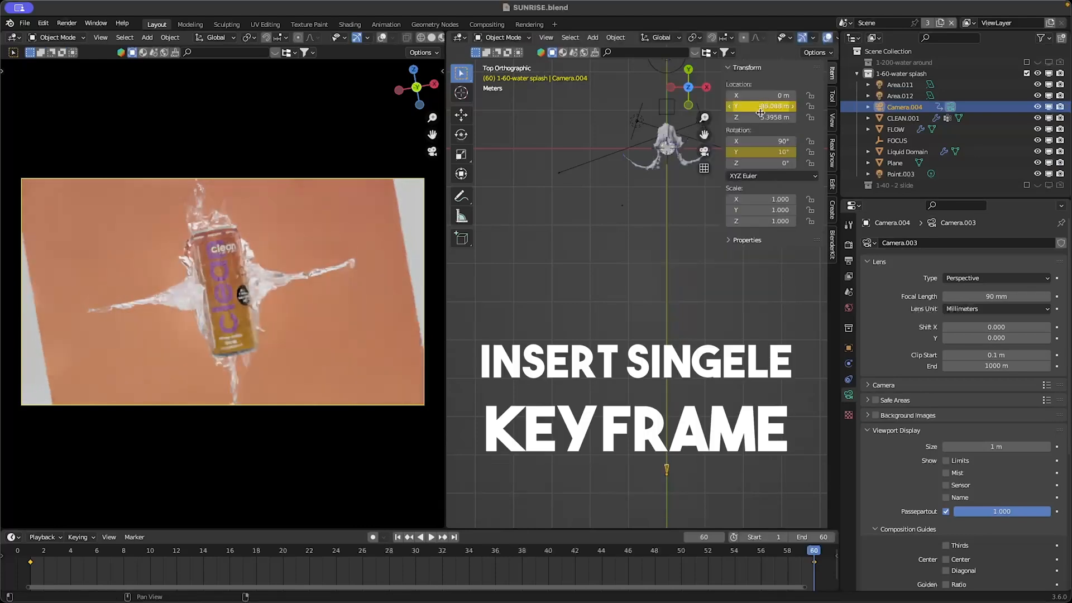
{"action": "key", "text": "1"}
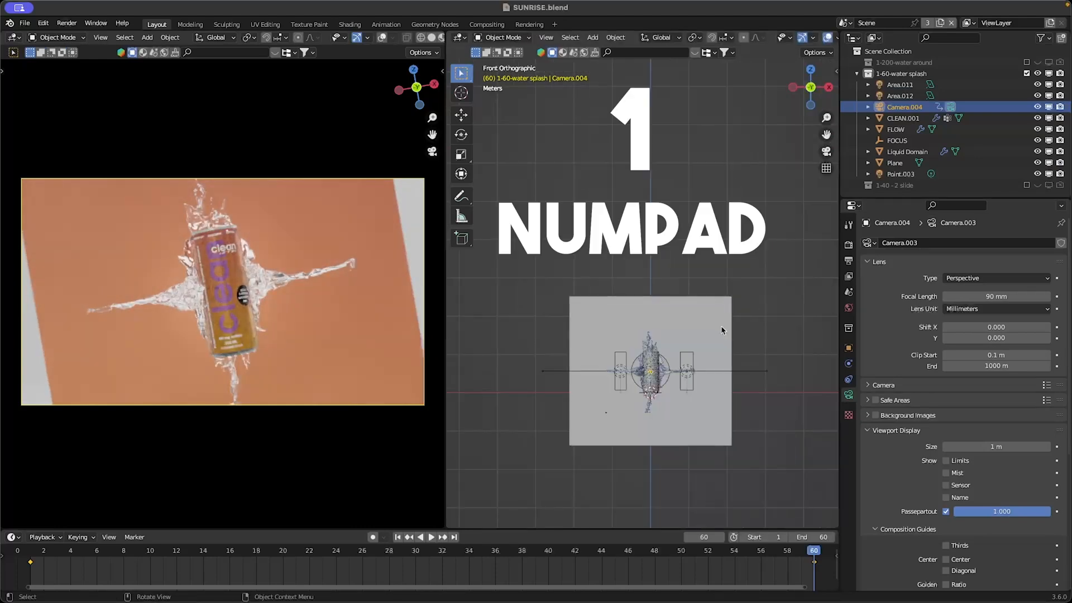
{"action": "left_click", "coordinate": [894, 163]}
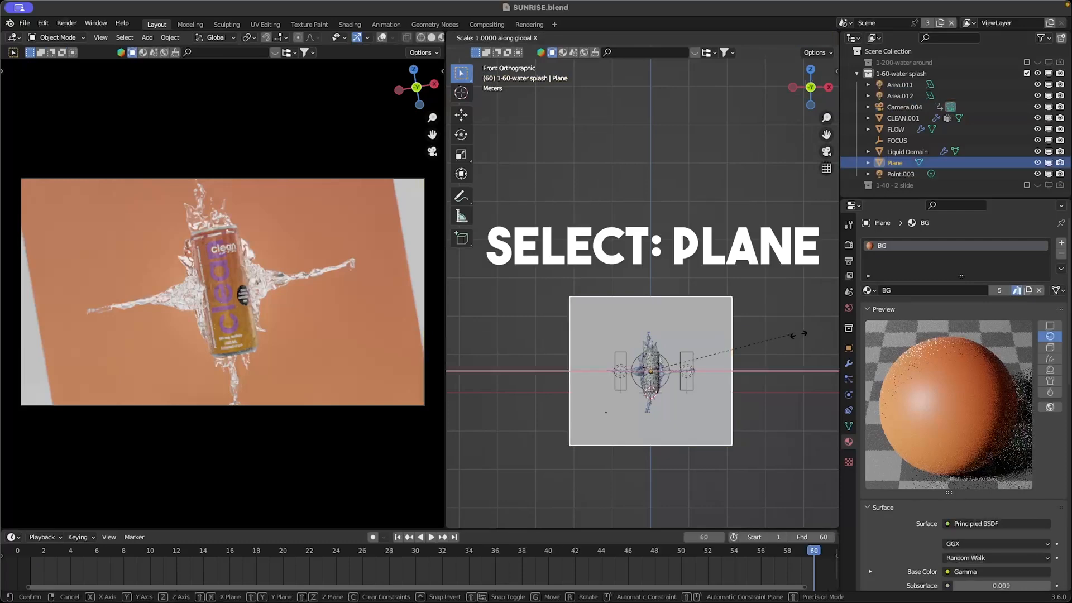